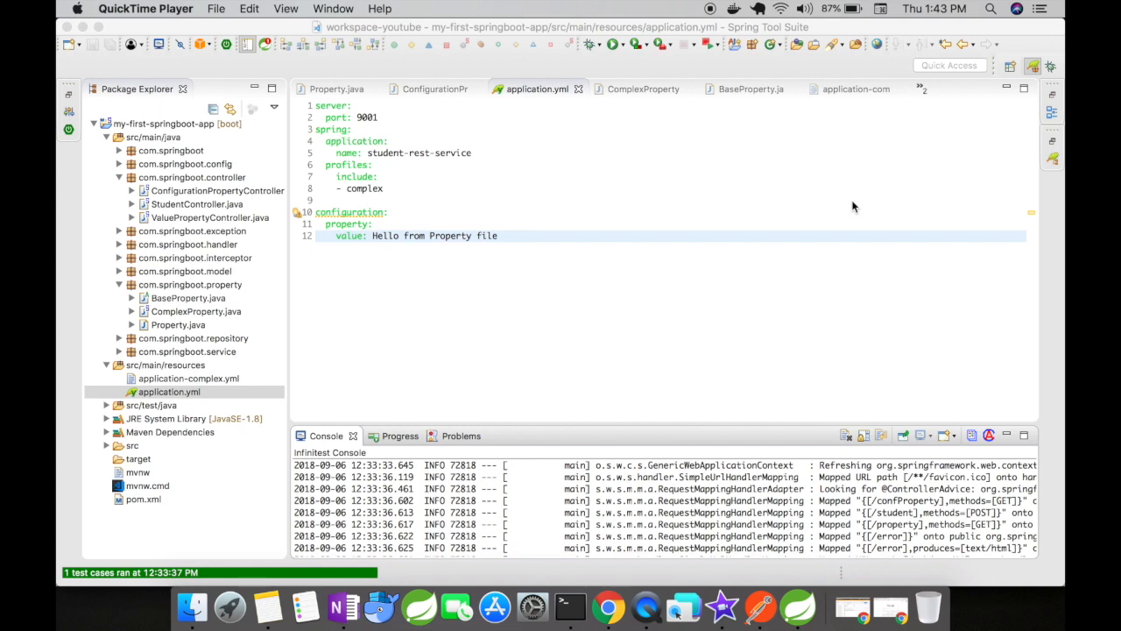
{"action": "mouse_move", "coordinate": [274, 366]}
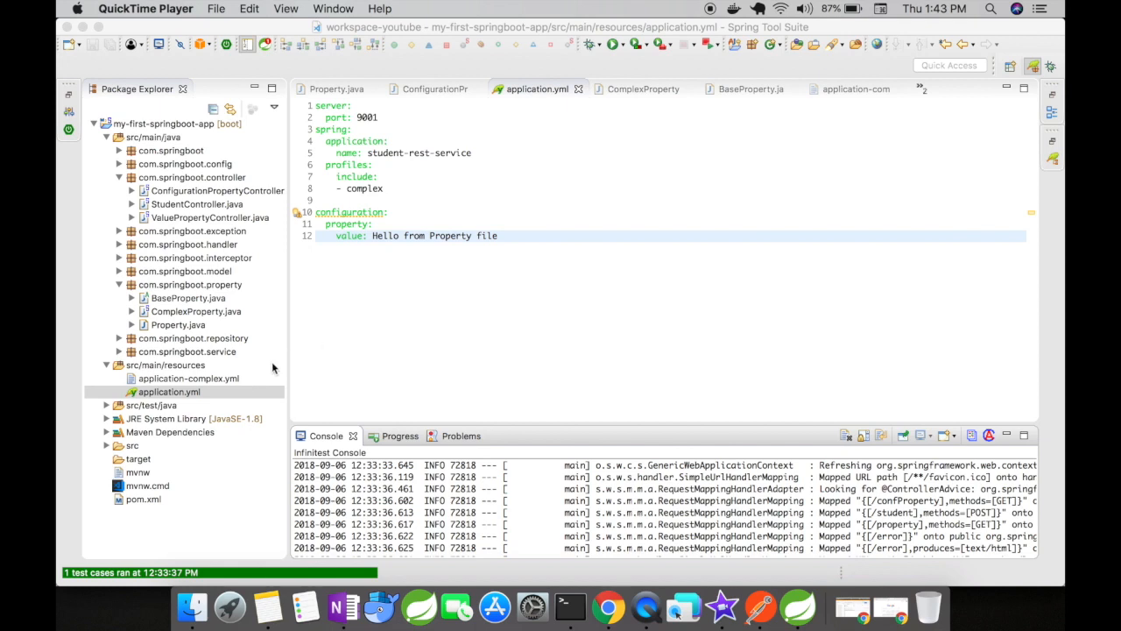
{"action": "mouse_move", "coordinate": [226, 383]}
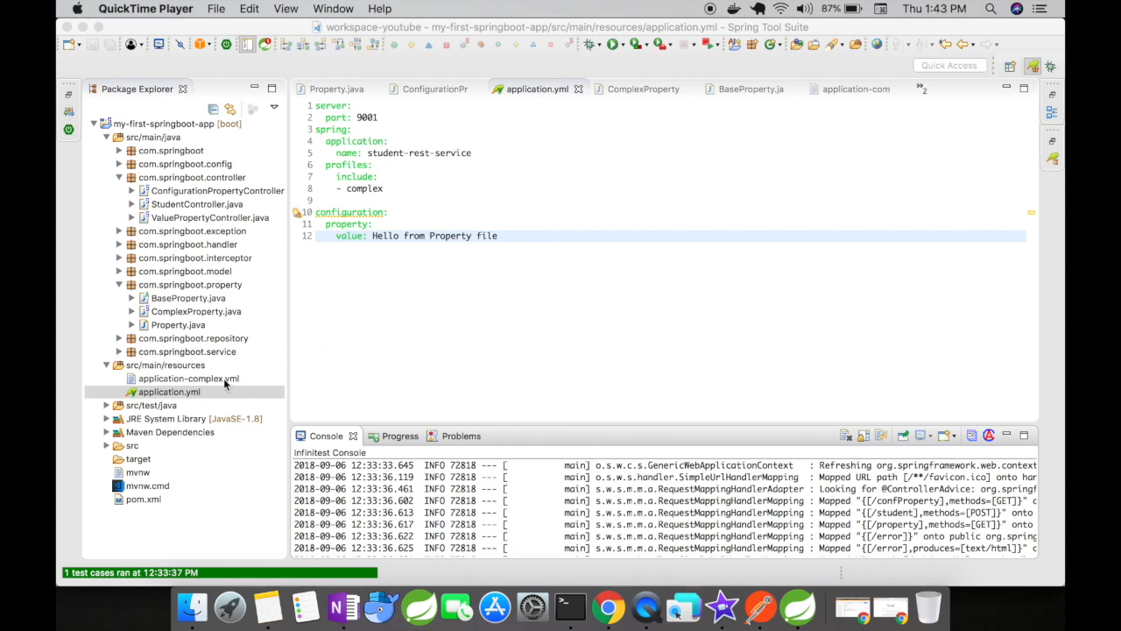
{"action": "mouse_move", "coordinate": [191, 389]}
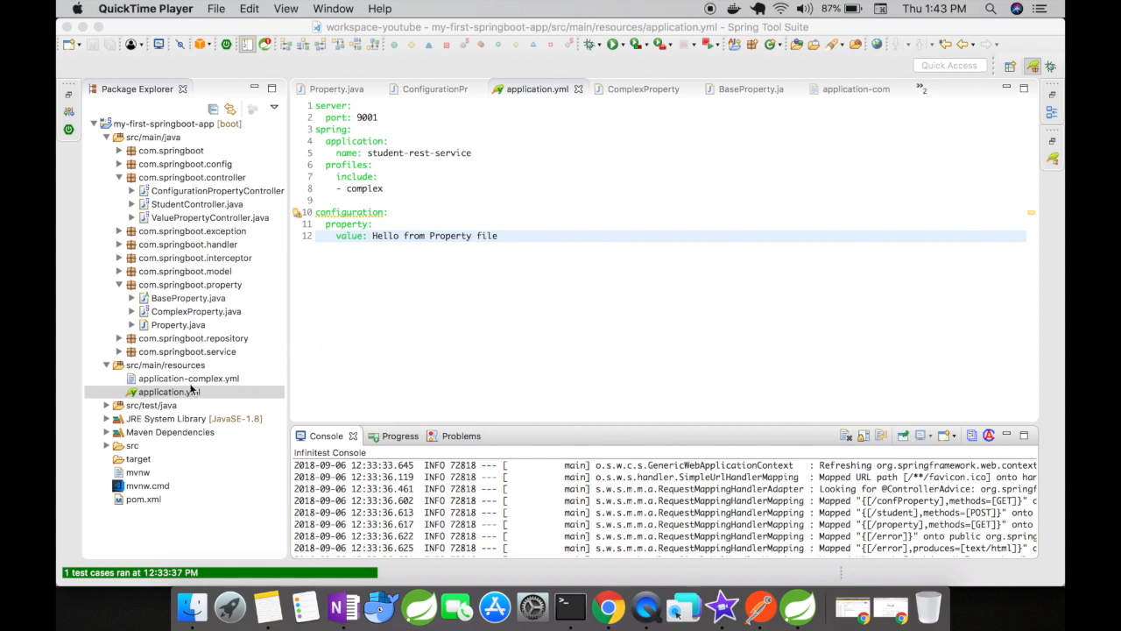
{"action": "mouse_move", "coordinate": [215, 373]}
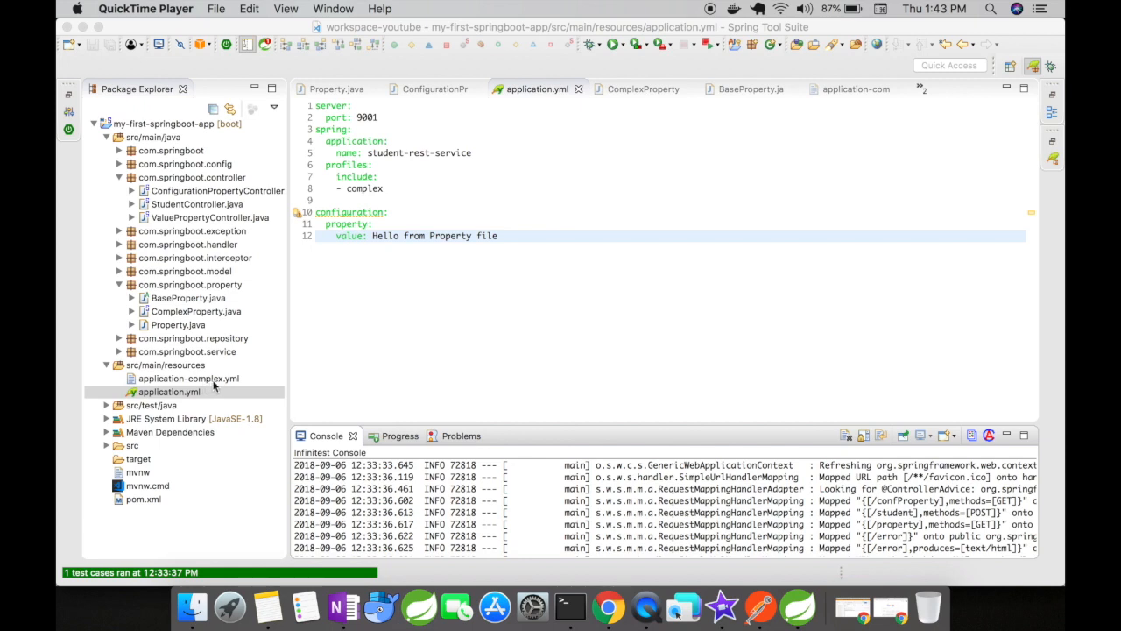
{"action": "mouse_move", "coordinate": [344, 299]}
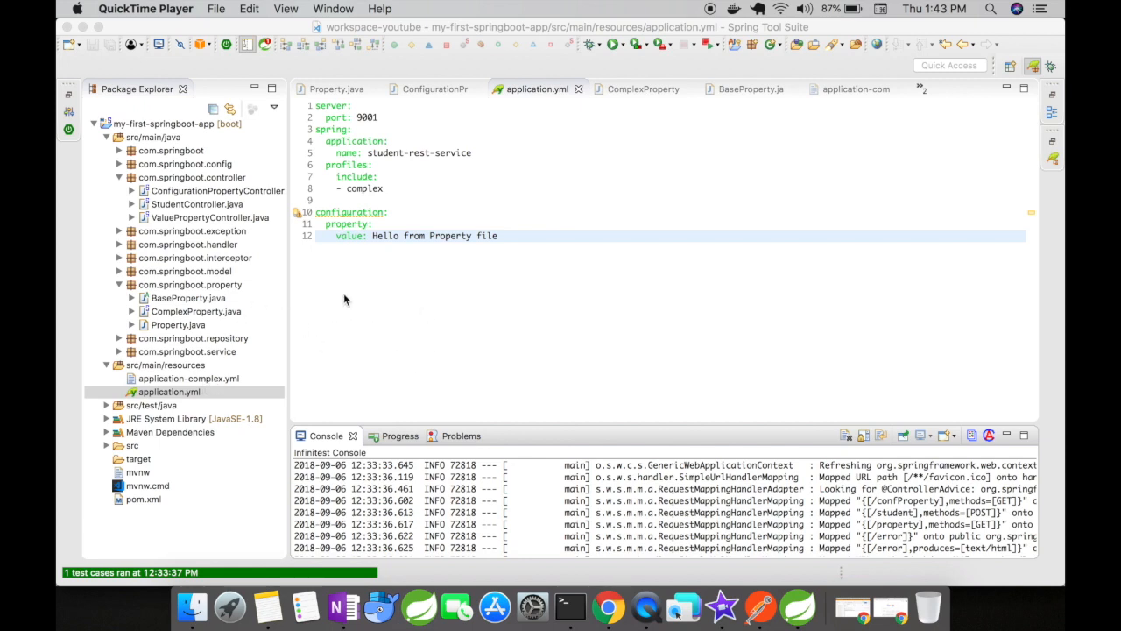
{"action": "mouse_move", "coordinate": [404, 328]}
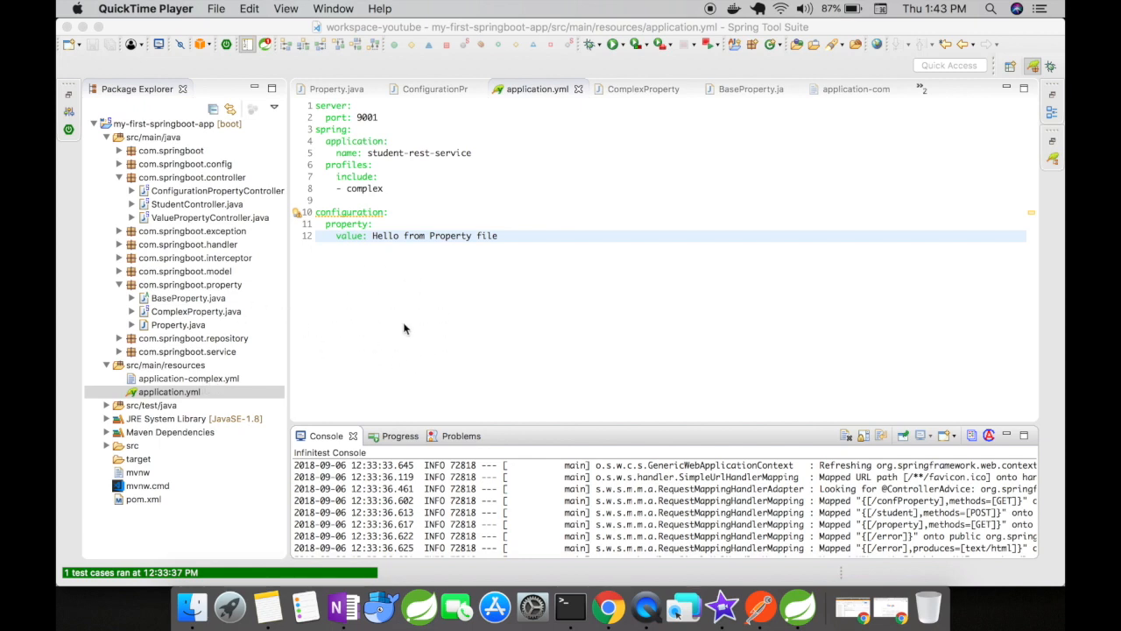
{"action": "mouse_move", "coordinate": [230, 382]}
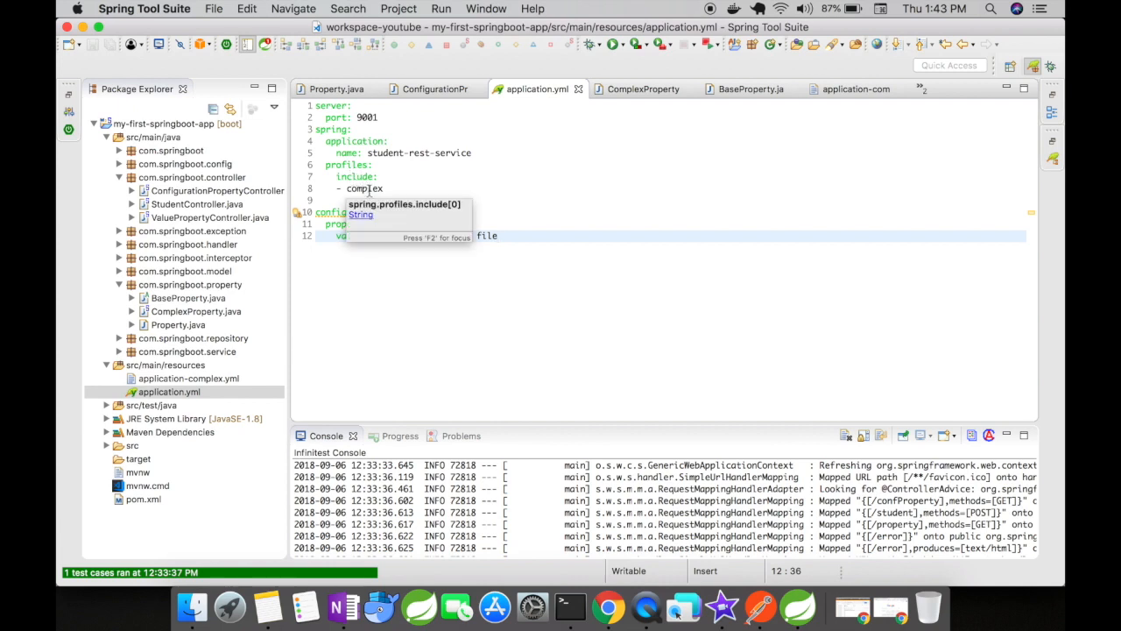
View ComplexProperty.java, then open application.yml and start a new line after the '- complex' entry
{"action": "left_click", "coordinate": [197, 311]}
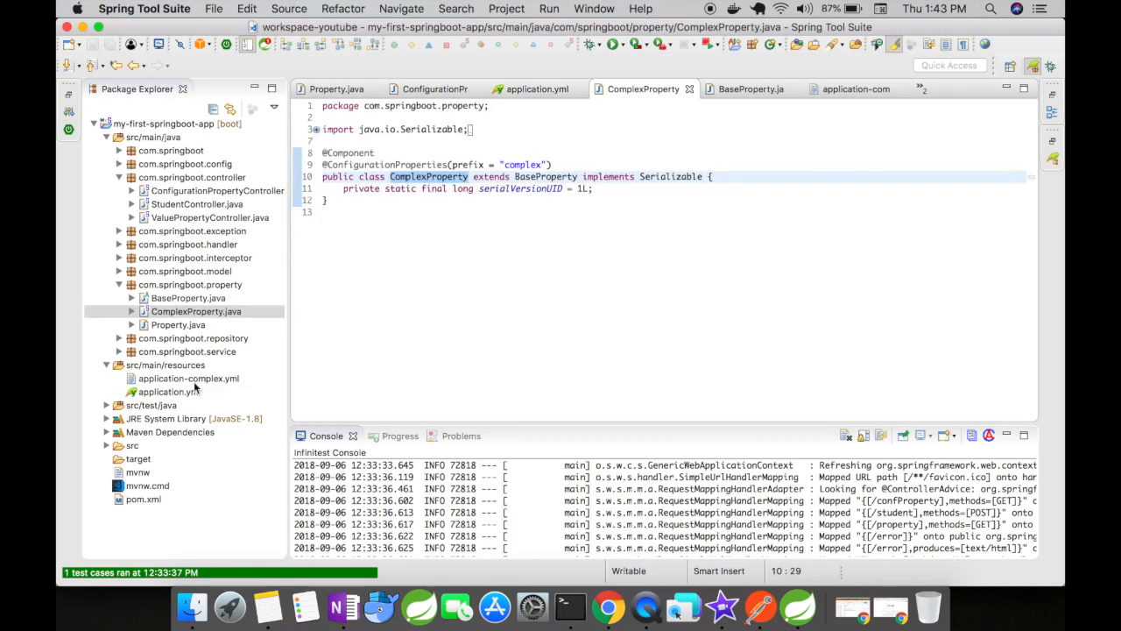
{"action": "left_click", "coordinate": [167, 391]}
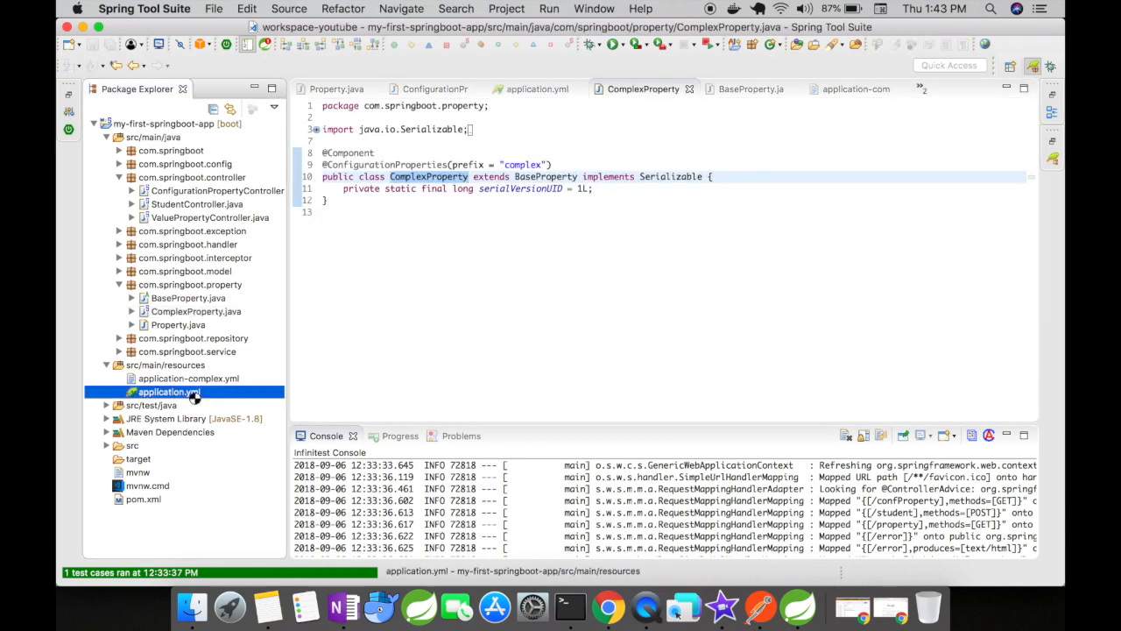
{"action": "double_click", "coordinate": [166, 392]}
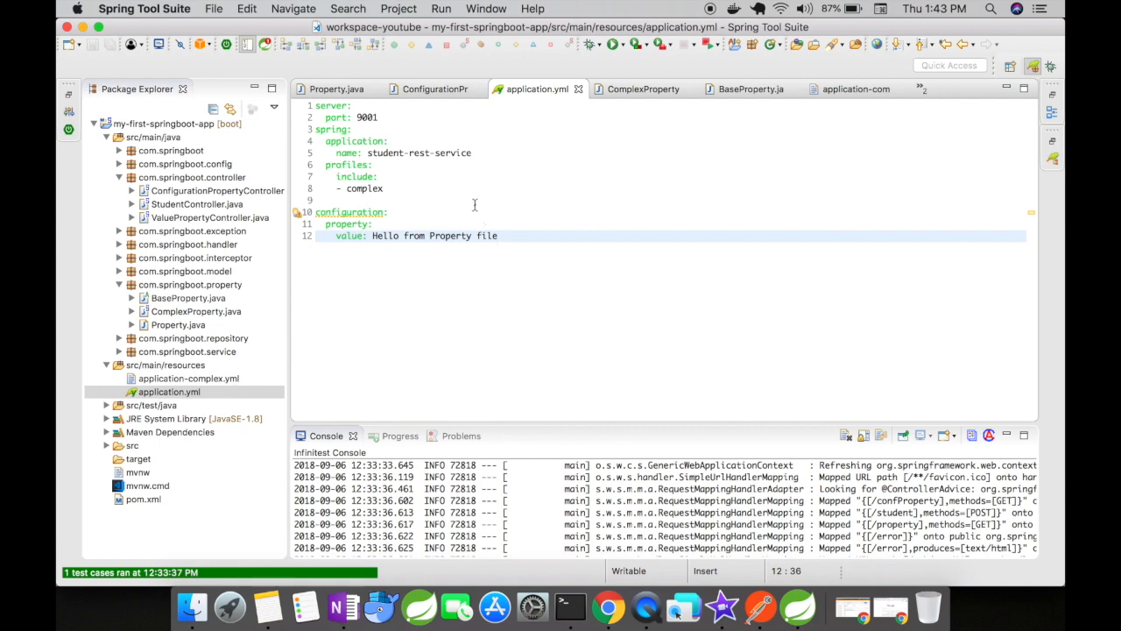
{"action": "left_click", "coordinate": [382, 188]}
{"action": "type", "text": "-"}
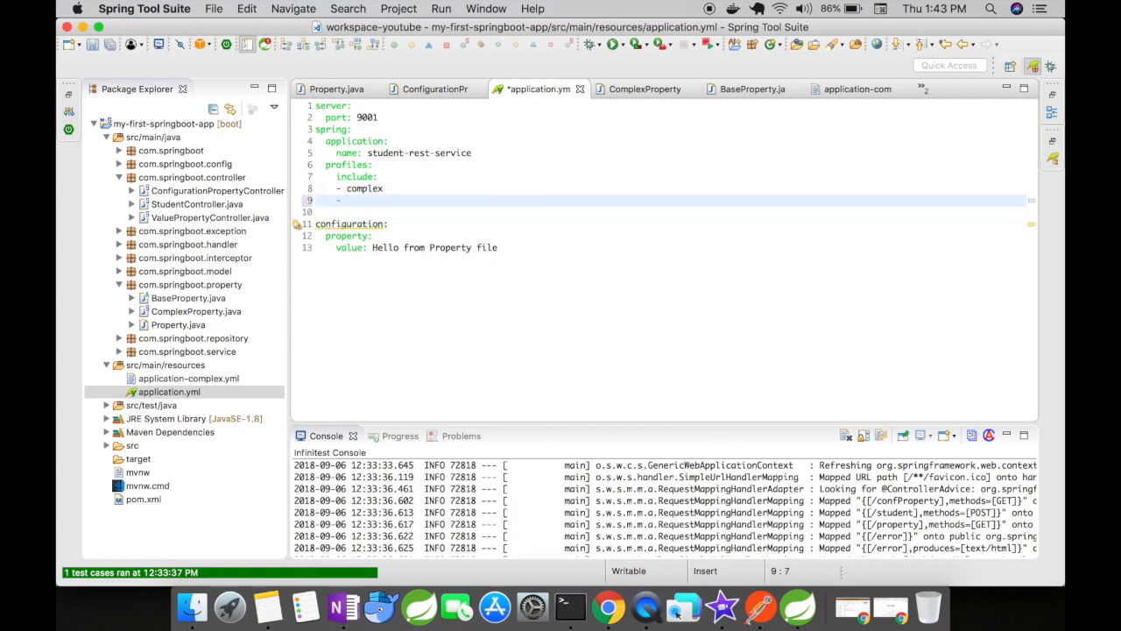
Add 'address' as a second included profile and create an empty application-address.yml in src/main/resources
{"action": "type", "text": "address"}
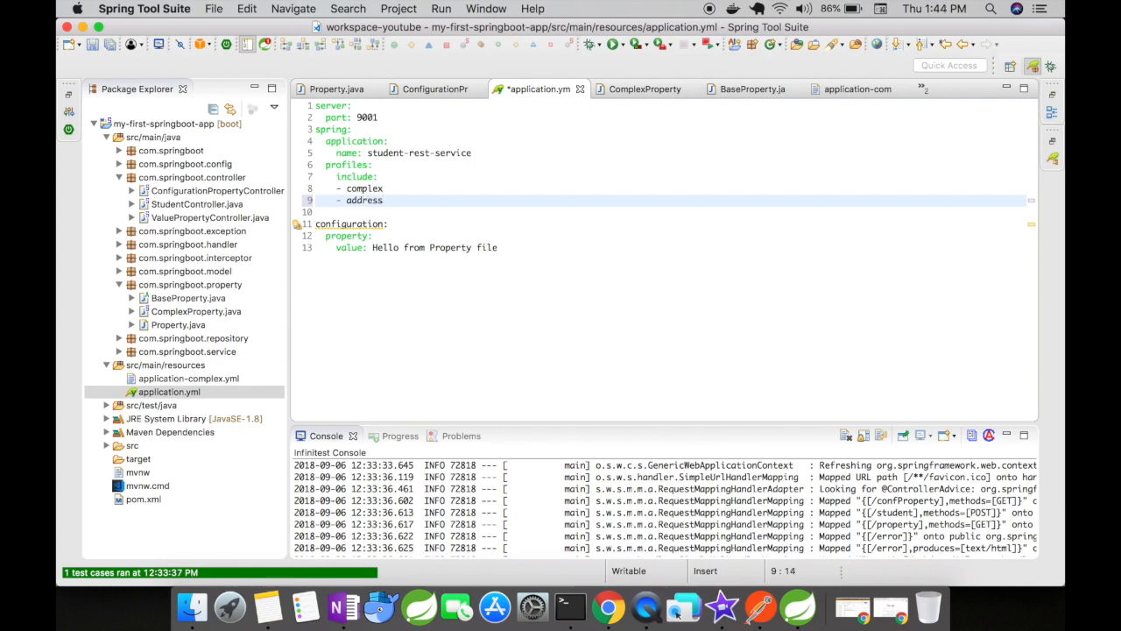
{"action": "left_click", "coordinate": [165, 365]}
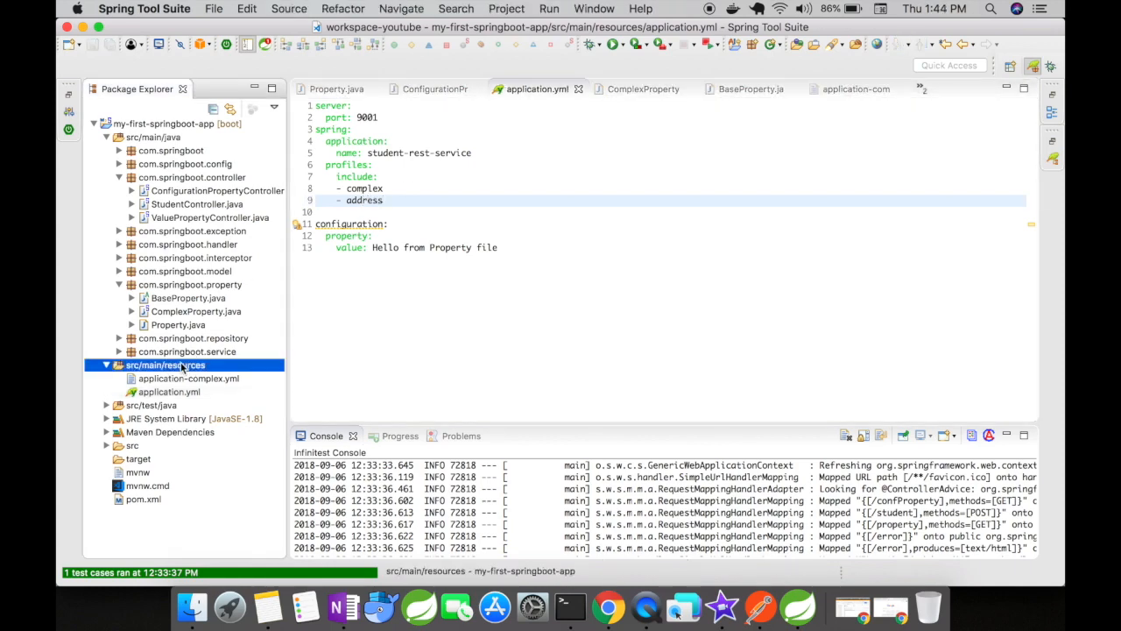
{"action": "right_click", "coordinate": [163, 365]}
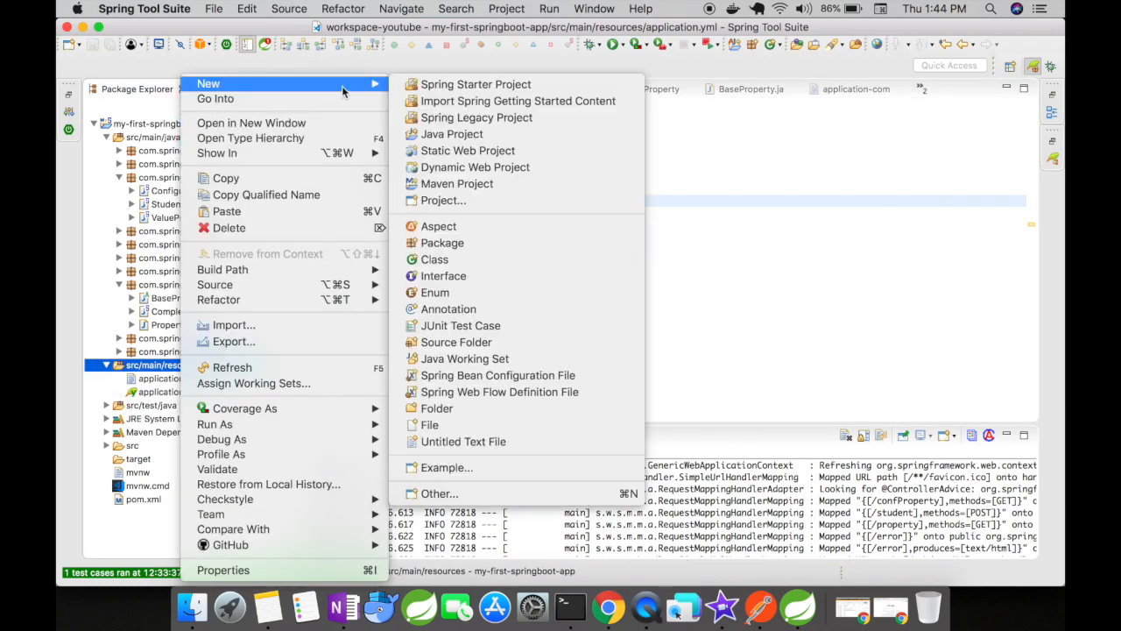
{"action": "mouse_move", "coordinate": [430, 425]}
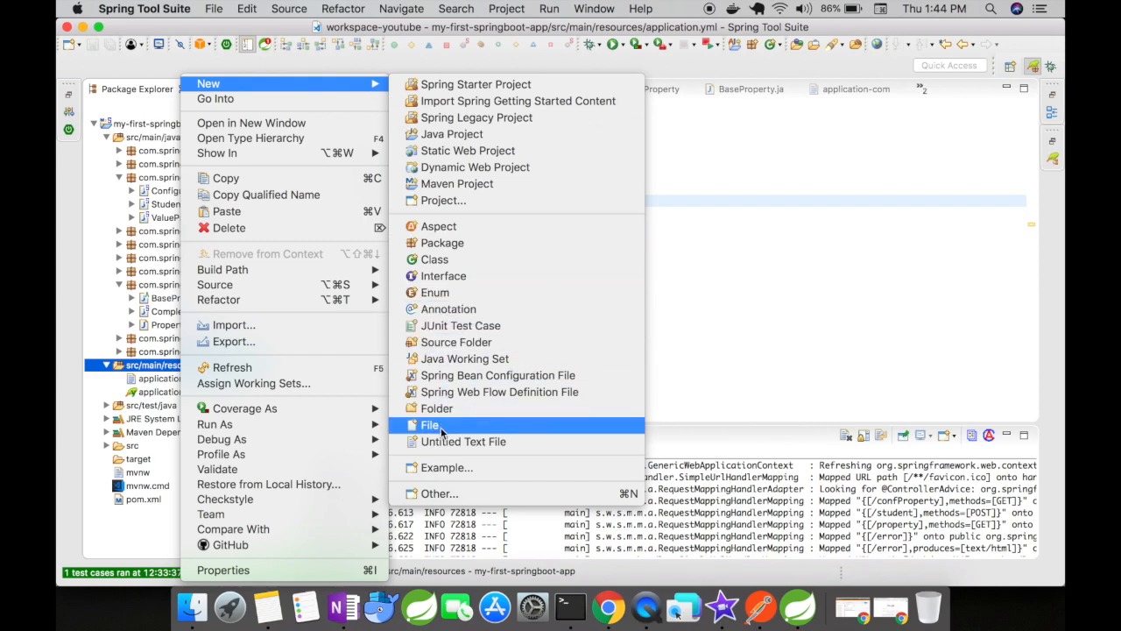
{"action": "left_click", "coordinate": [428, 425]}
{"action": "type", "text": "application-address.yml"}
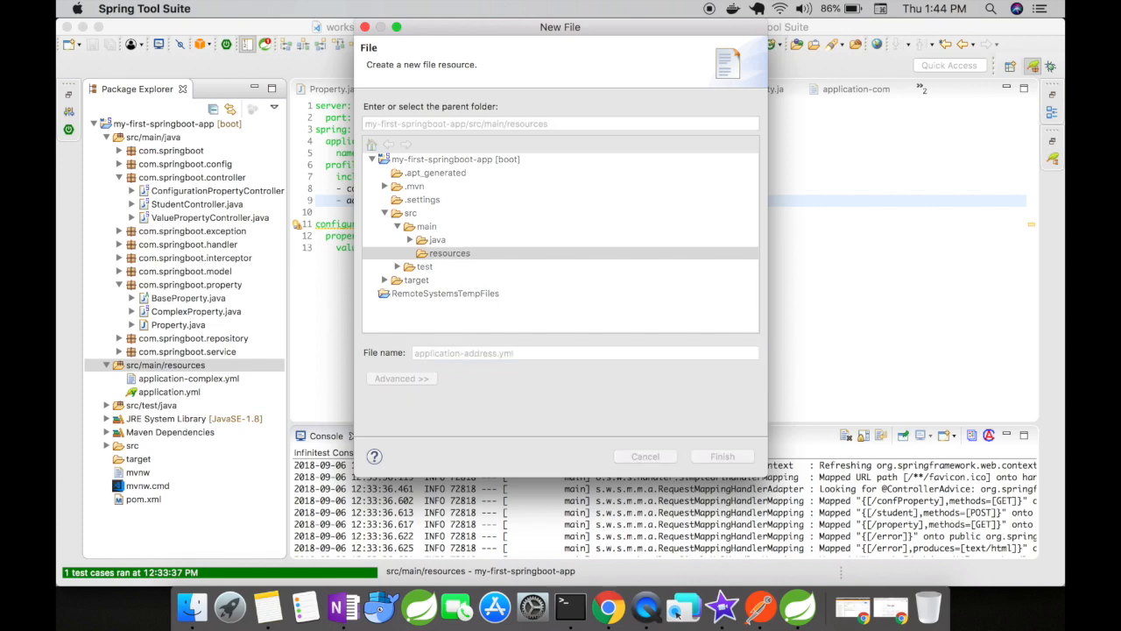
{"action": "left_click", "coordinate": [721, 455]}
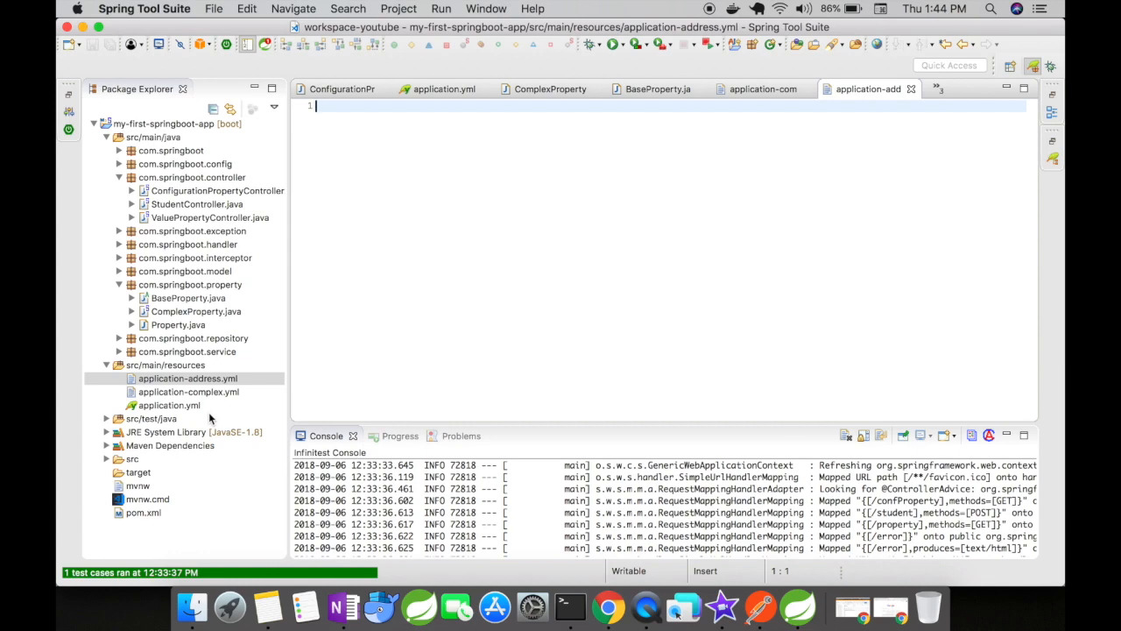
{"action": "left_click", "coordinate": [165, 404]}
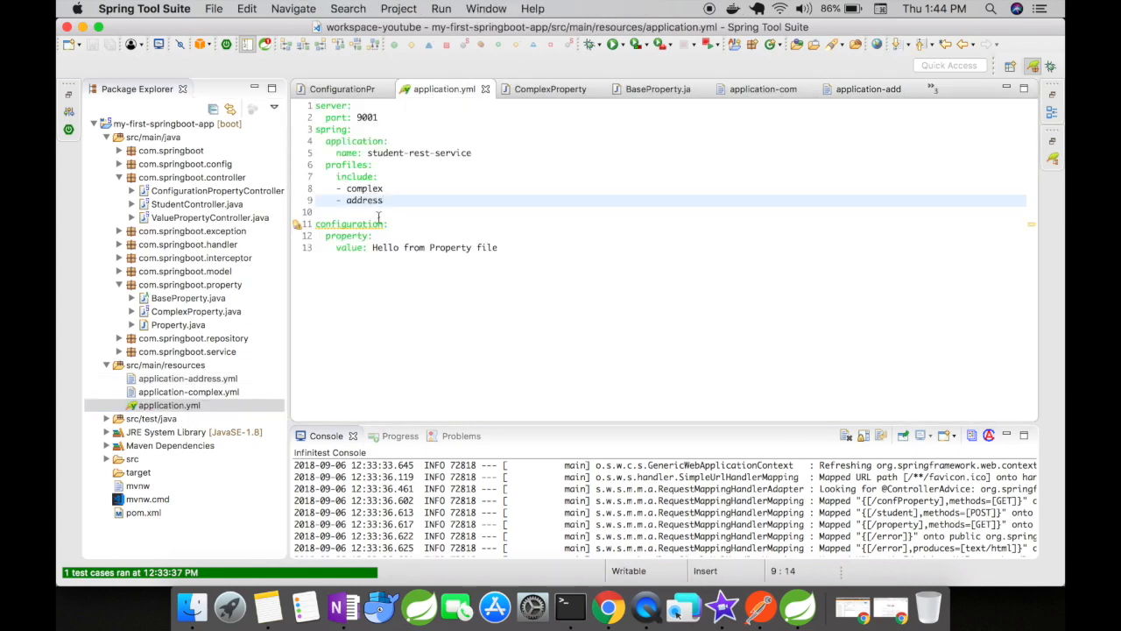
{"action": "mouse_move", "coordinate": [366, 200]}
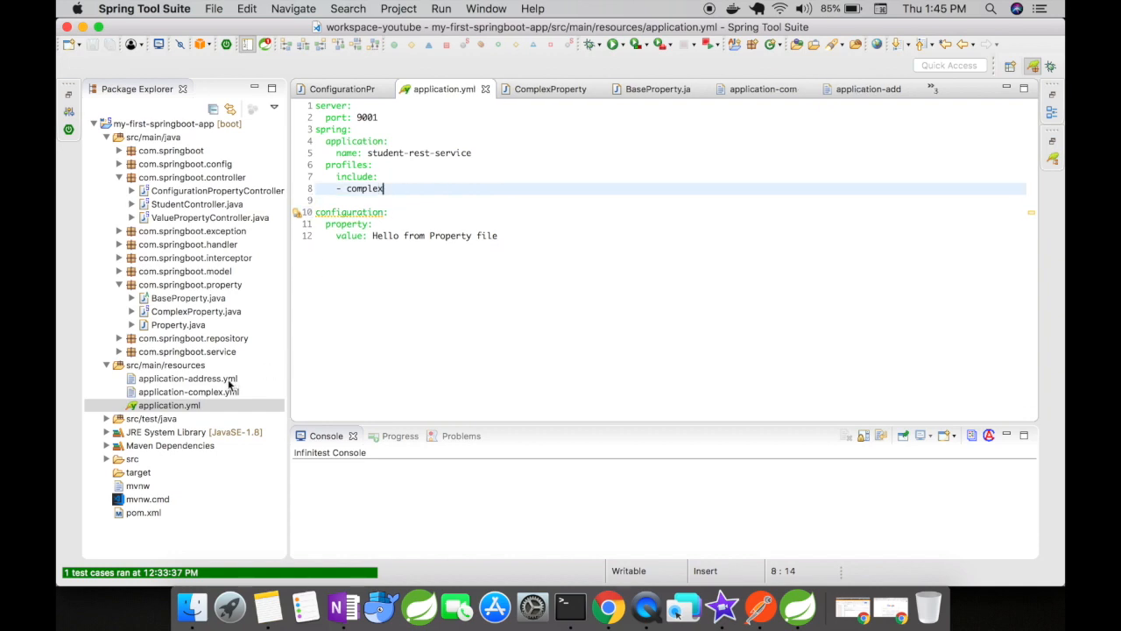
Delete application-address.yml from resources, then open application-complex.yml
{"action": "right_click", "coordinate": [186, 378]}
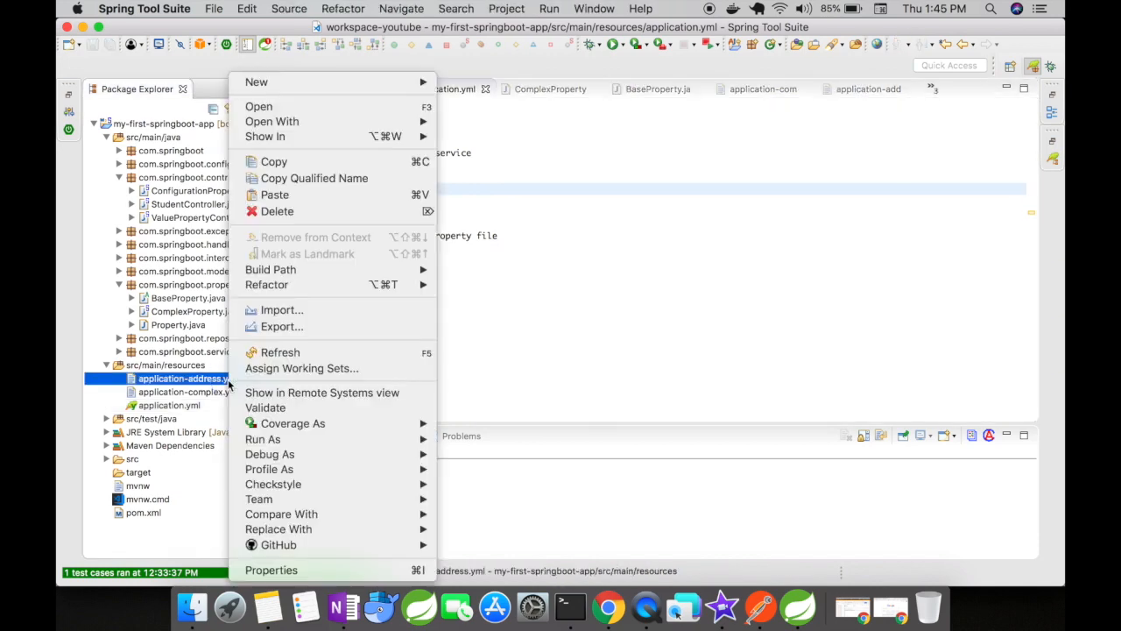
{"action": "mouse_move", "coordinate": [319, 219]}
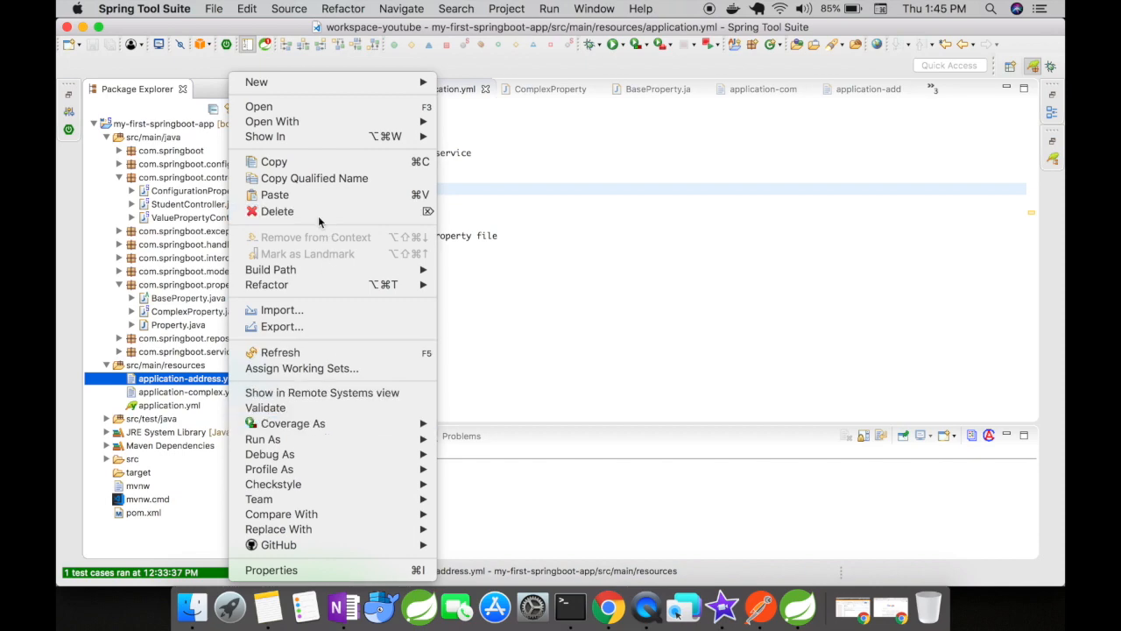
{"action": "left_click", "coordinate": [276, 211]}
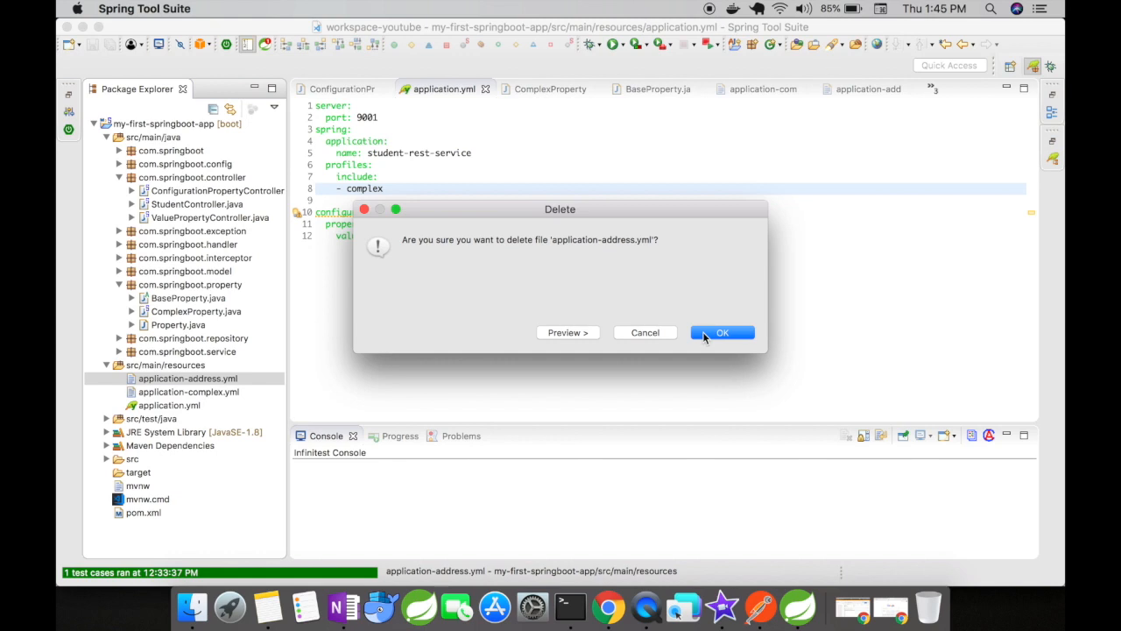
{"action": "left_click", "coordinate": [721, 331]}
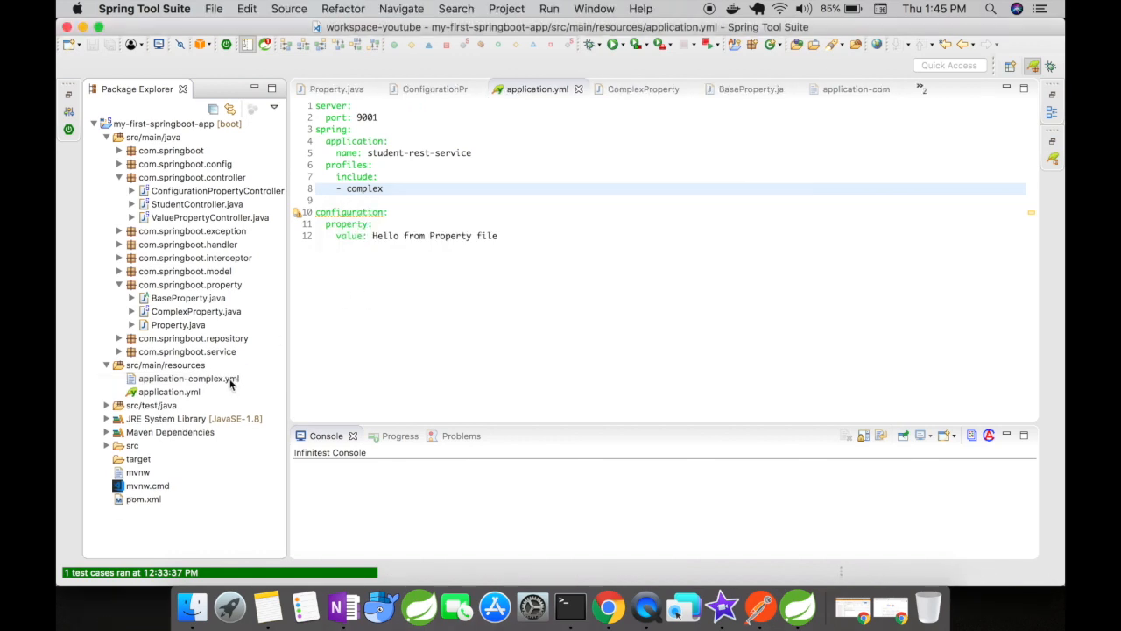
{"action": "double_click", "coordinate": [189, 378]}
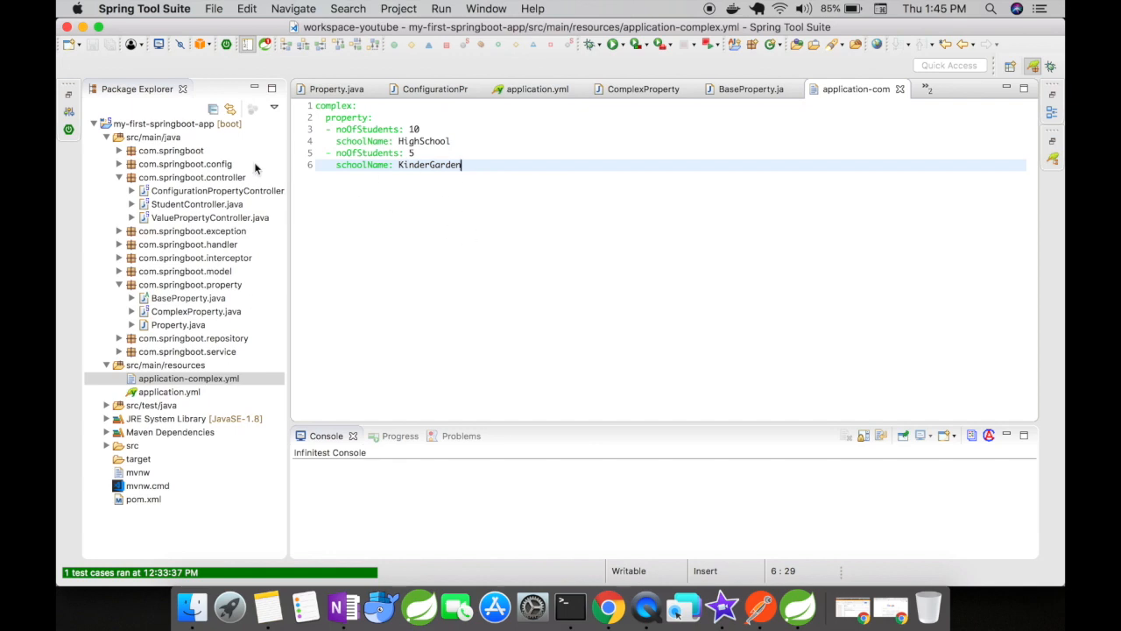
Run the project as a Spring Boot App on port 9001, then switch to Chrome
{"action": "left_click", "coordinate": [171, 123]}
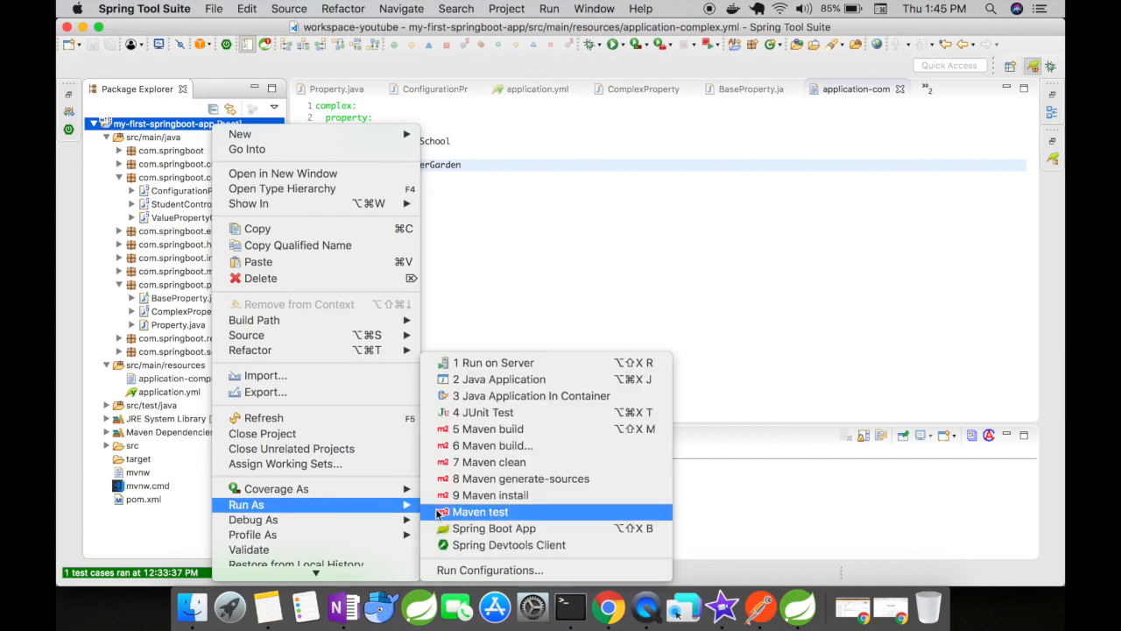
{"action": "left_click", "coordinate": [493, 528]}
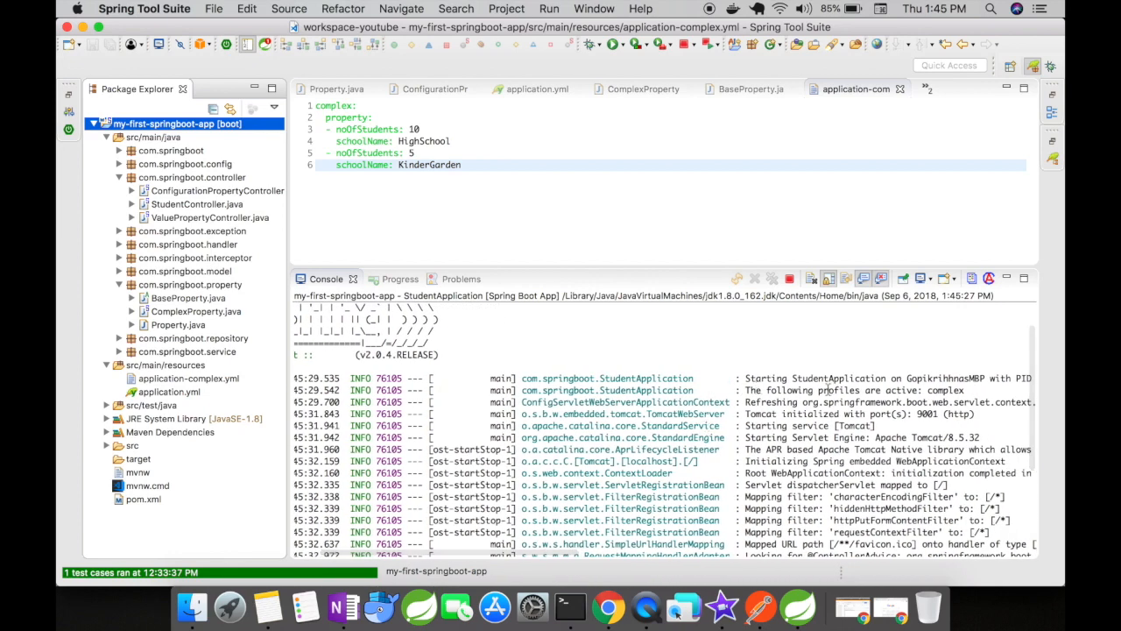
{"action": "mouse_move", "coordinate": [931, 389]}
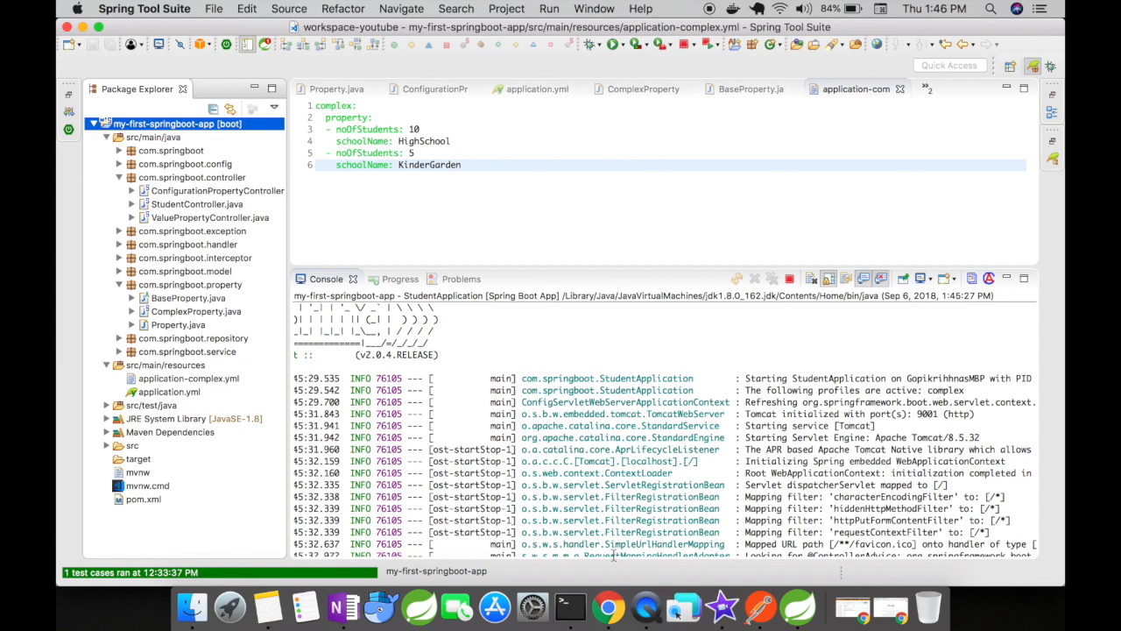
{"action": "left_click", "coordinate": [631, 616]}
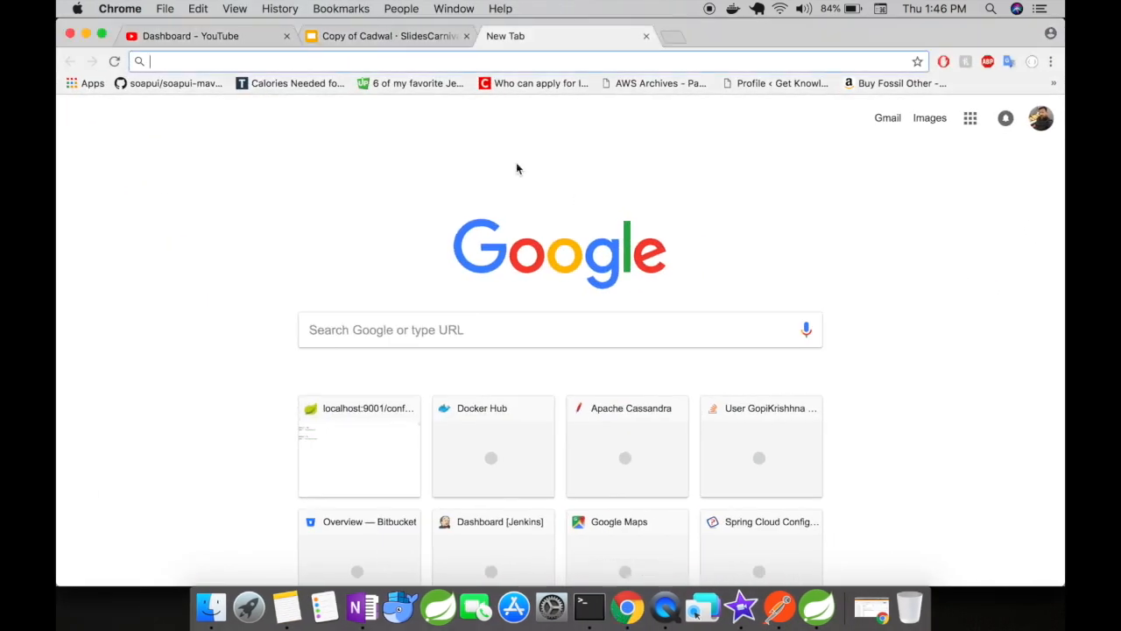
Load localhost:9001/confProperty, showing HighSchool with 10 students and KinderGarden with 5
{"action": "left_click", "coordinate": [359, 440]}
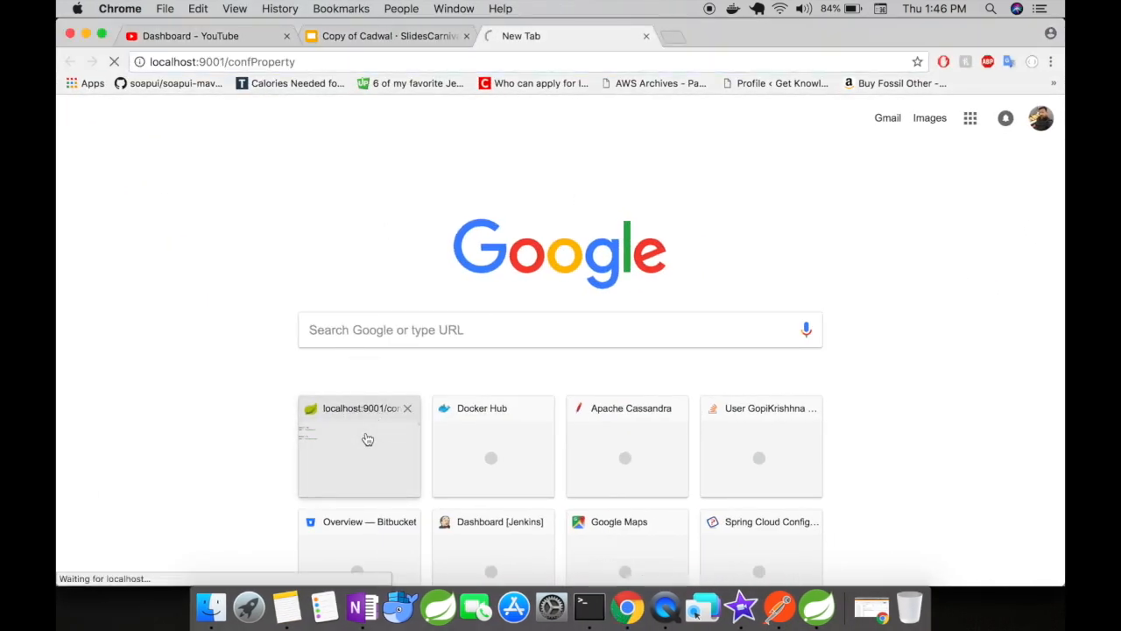
{"action": "left_click", "coordinate": [368, 439]}
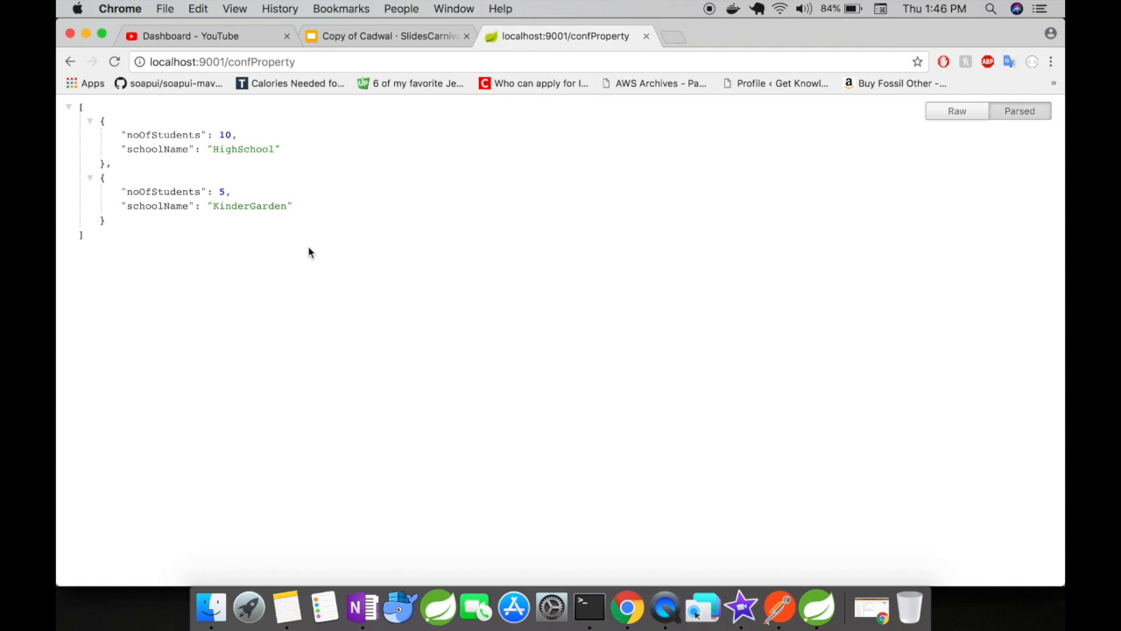
{"action": "mouse_move", "coordinate": [377, 287]}
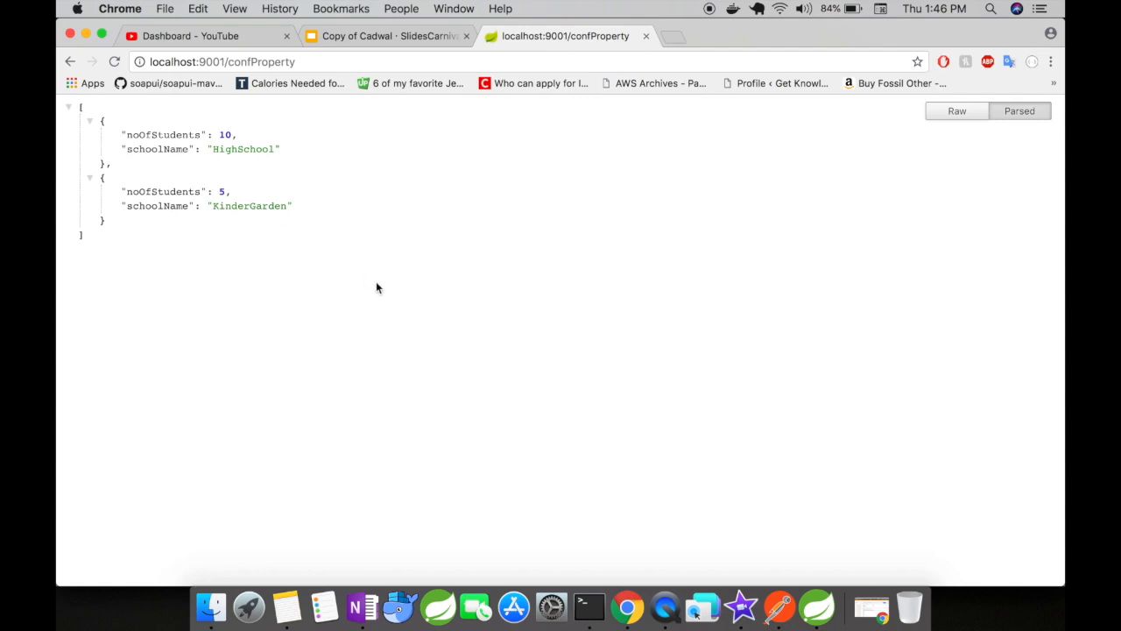